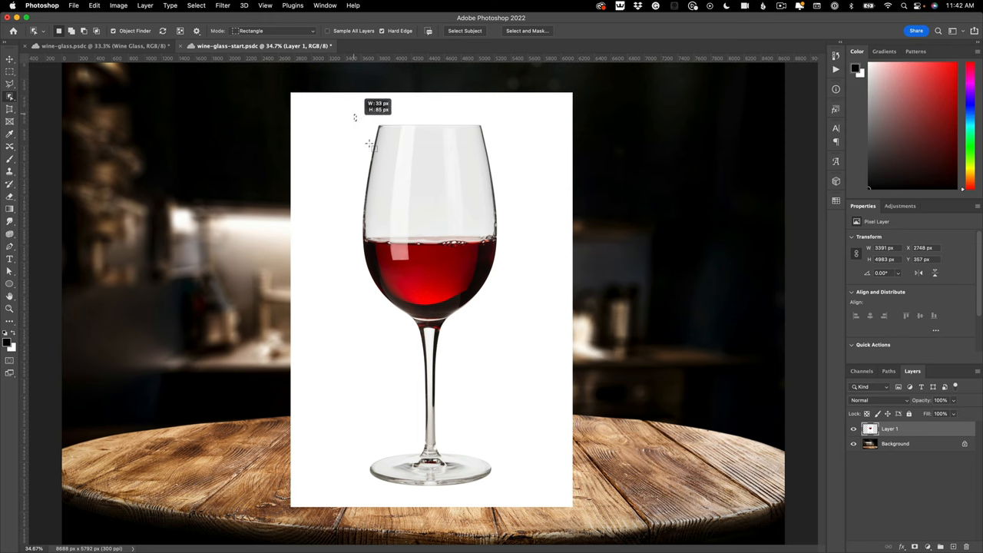
# Select the wine glass by dragging an Object Selection box around its bowl, stem and base.
pyautogui.moveTo(356, 117); pyautogui.dragTo(513, 500)
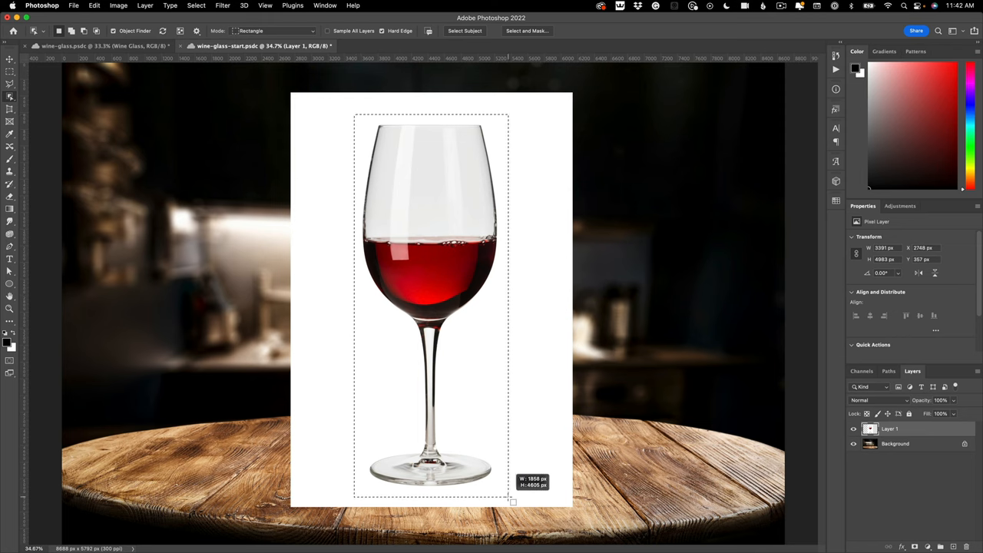
pyautogui.moveTo(513, 500); pyautogui.dragTo(510, 498)
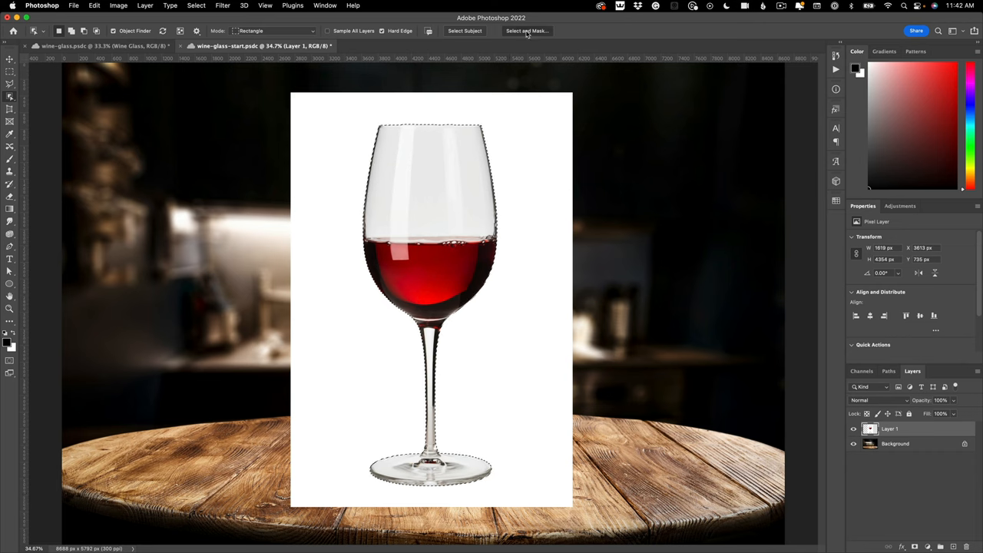
# Refine the glass selection in Select and Mask and output it as a layer mask.
pyautogui.click(527, 31)
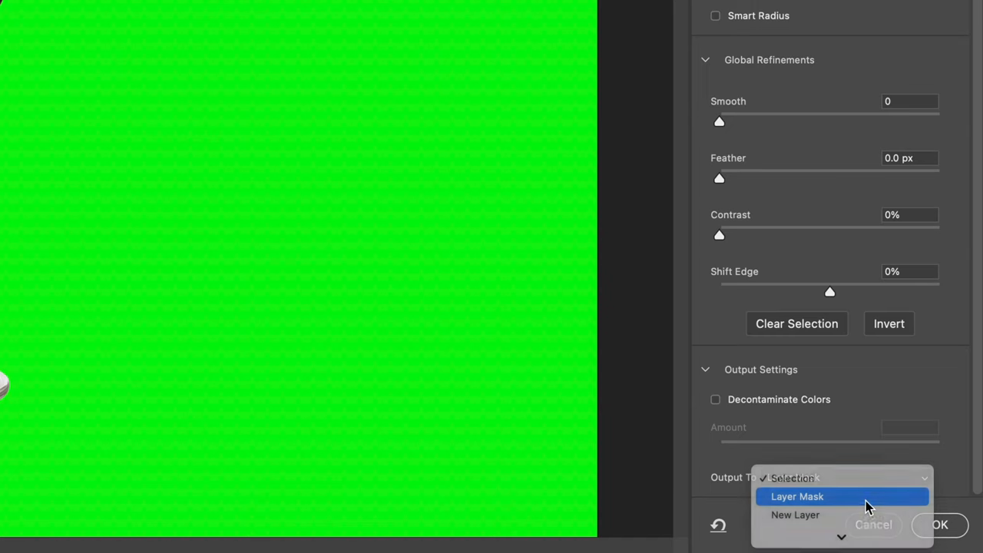
pyautogui.click(795, 496)
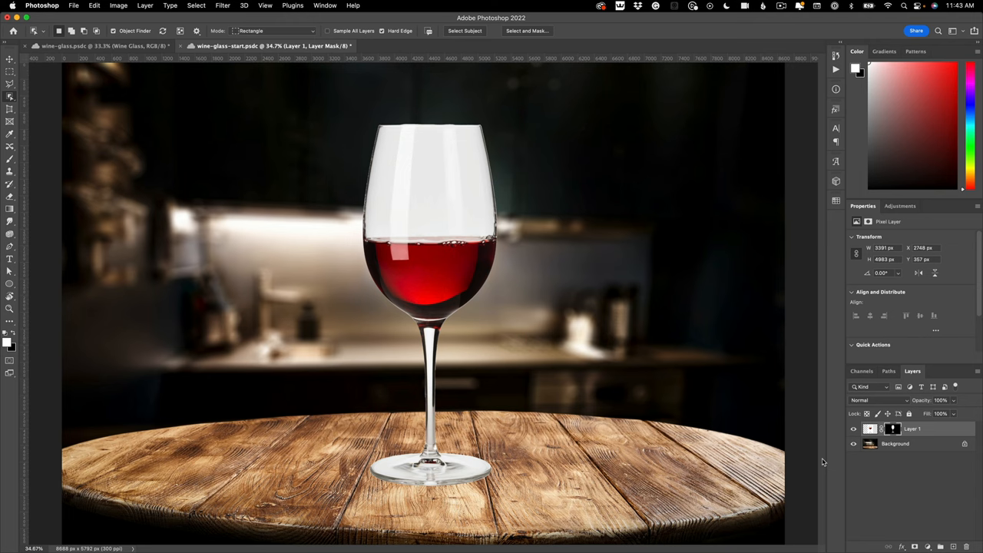
pyautogui.moveTo(529, 124)
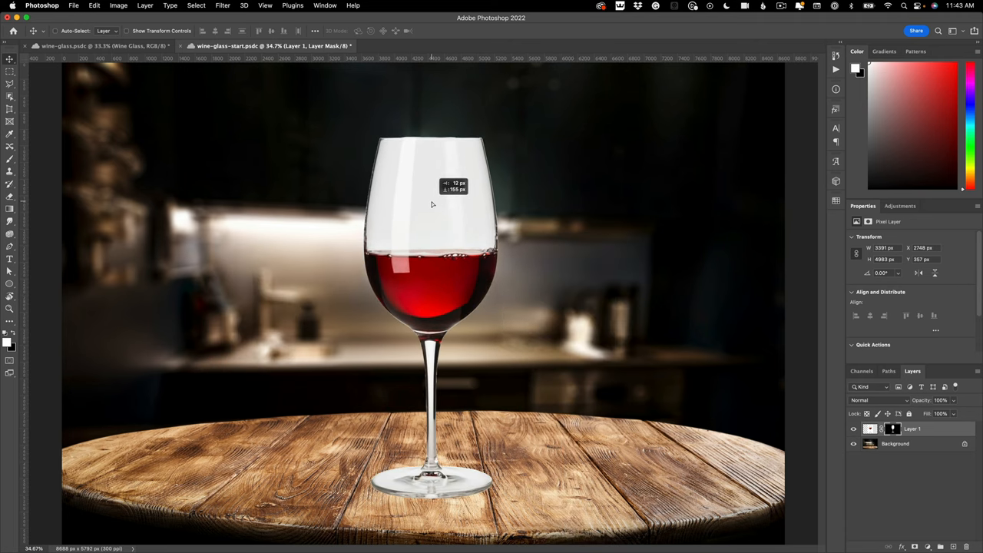
# Lower the glass onto the tabletop and set its layer blend mode to Darker Color.
pyautogui.moveTo(432, 202); pyautogui.dragTo(432, 215)
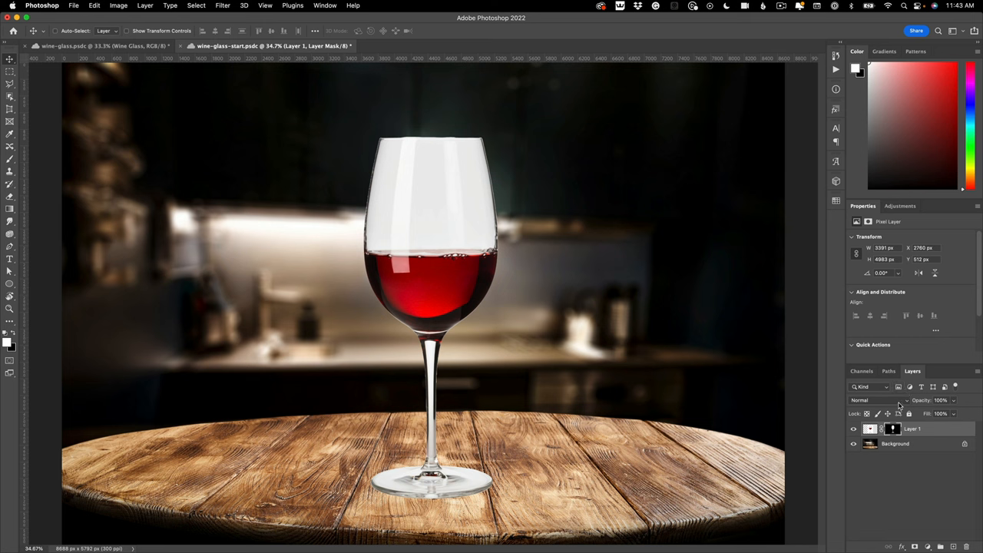
pyautogui.click(873, 400)
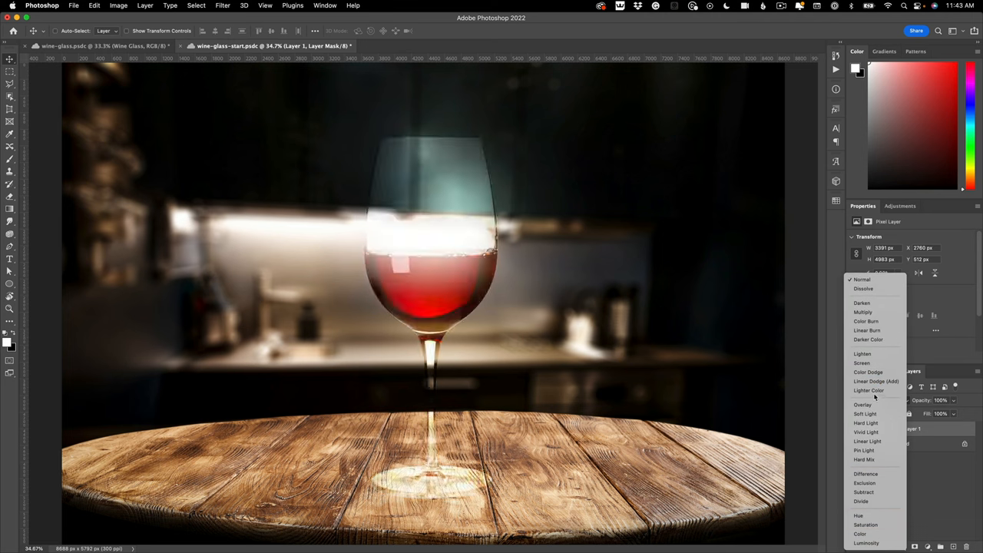
pyautogui.click(868, 340)
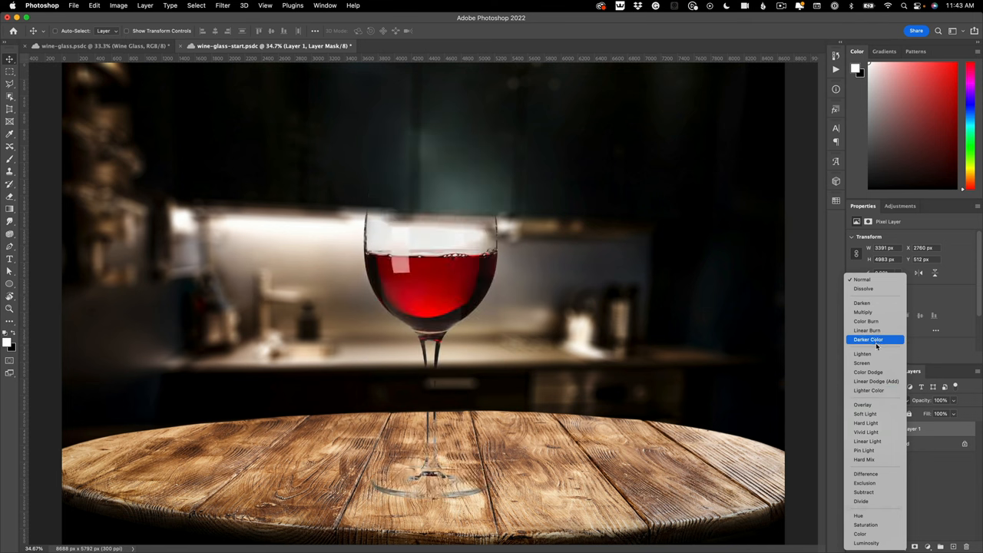
pyautogui.click(868, 340)
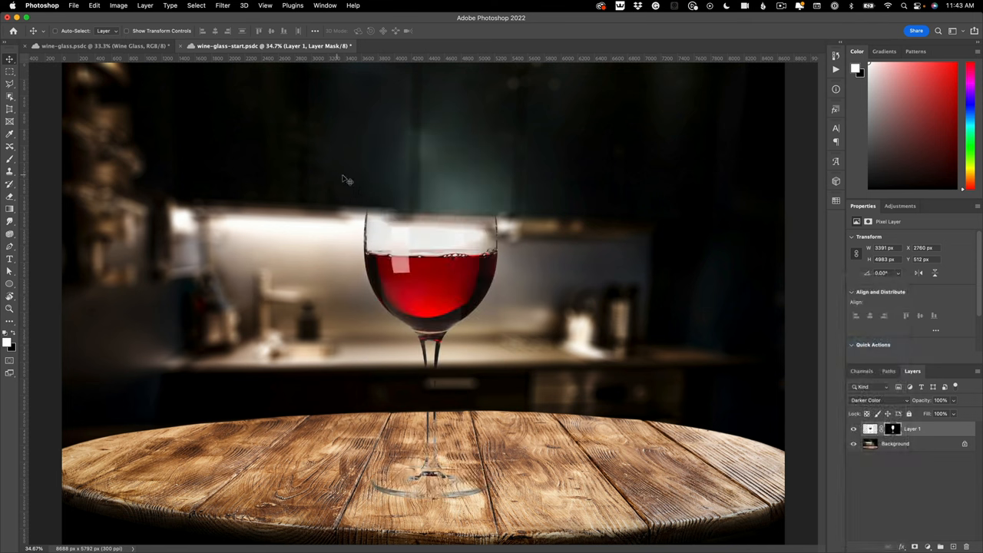